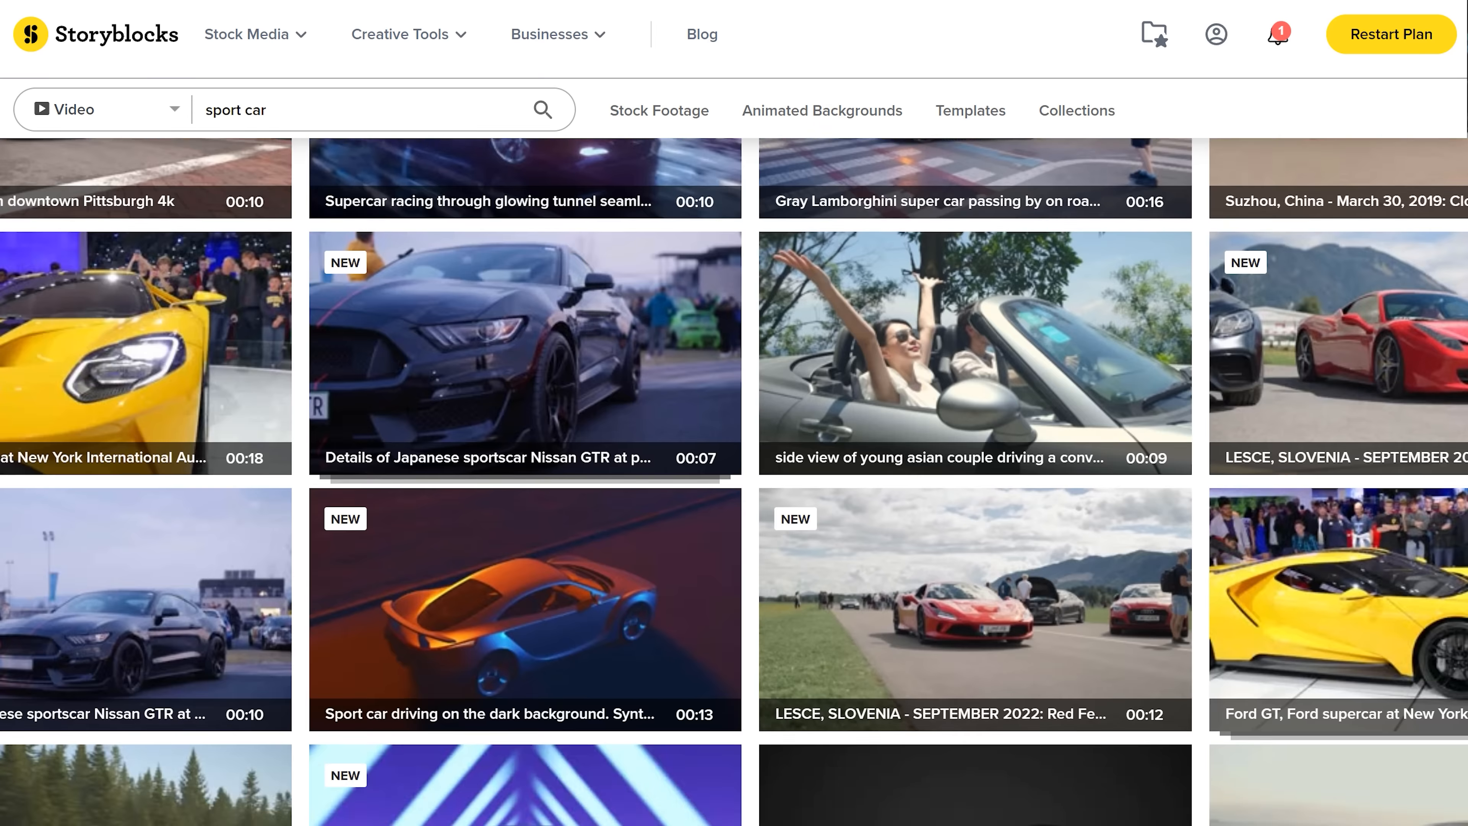
{"action": "scroll", "scroll_direction": "down", "scroll_amount": 3}
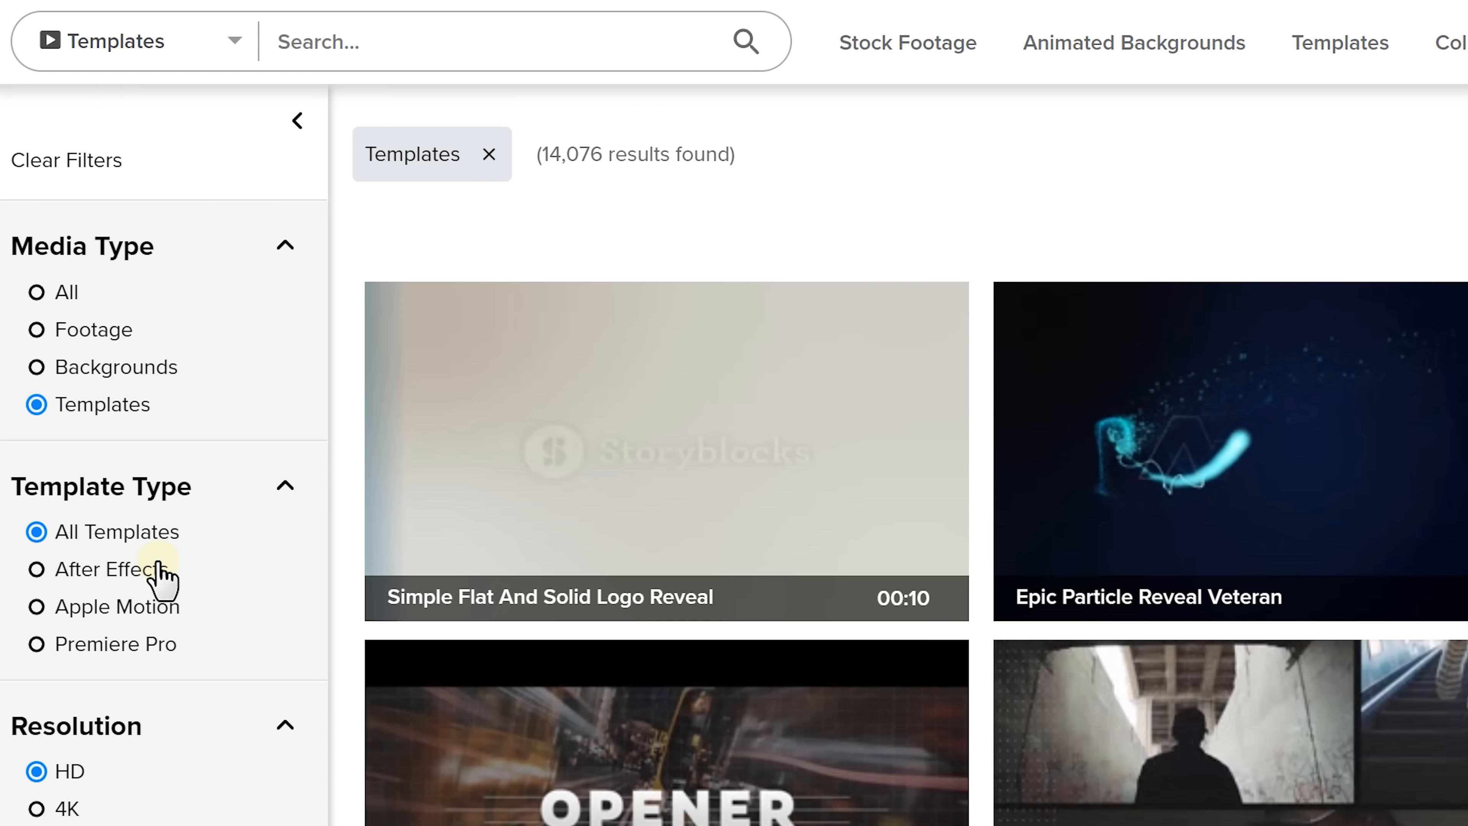
{"action": "scroll", "scroll_direction": "down", "scroll_amount": 3}
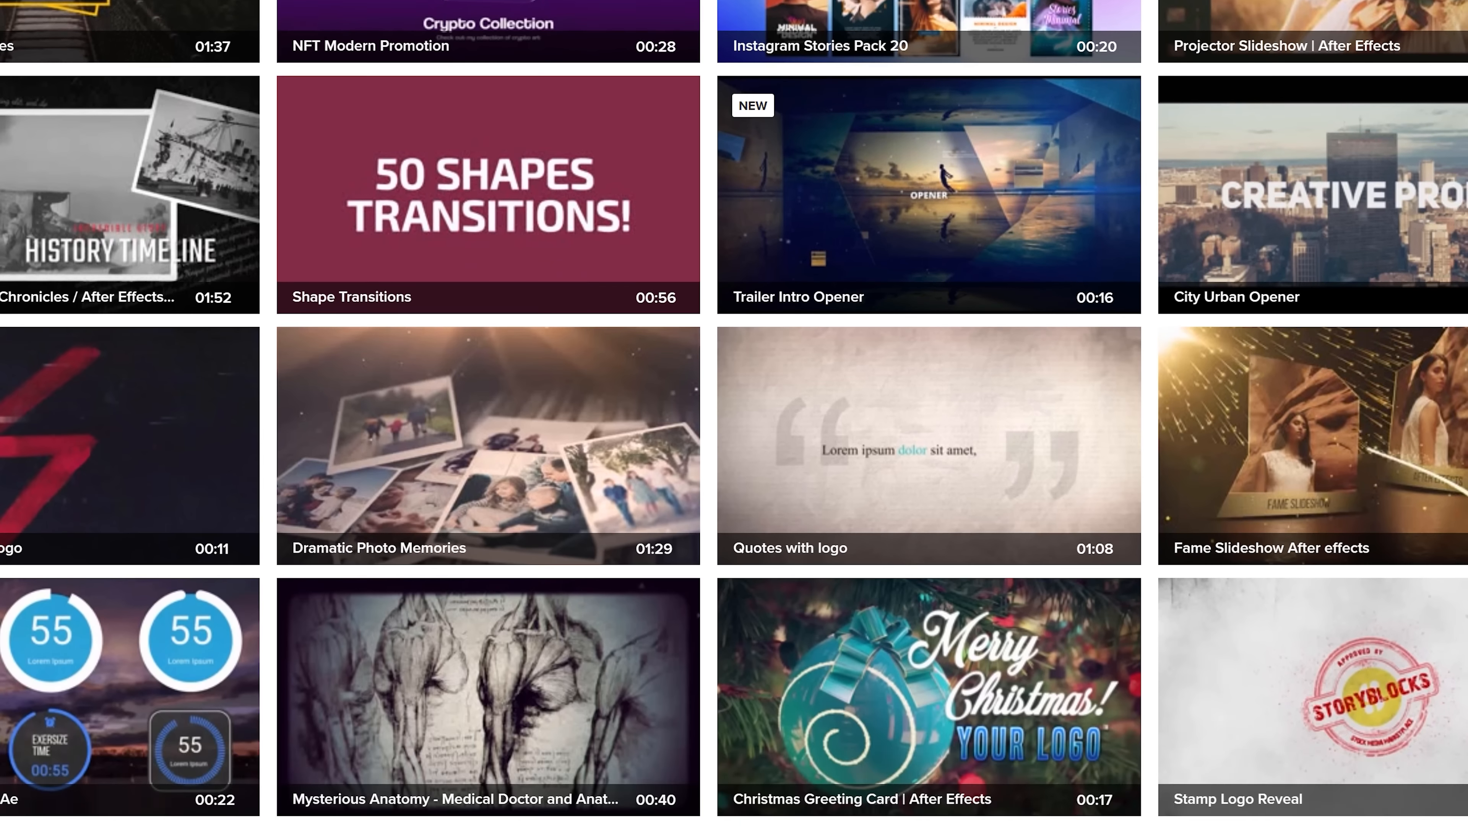